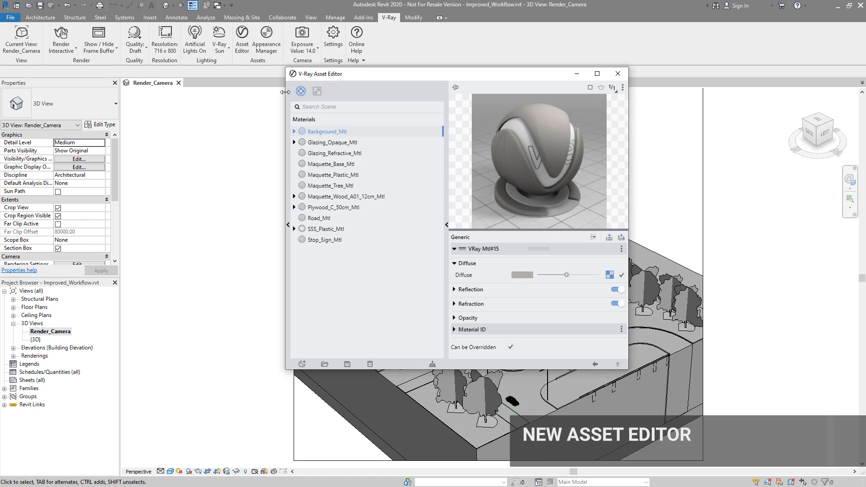
Inspect Glazing_Opaque_Mtl's Tri-Planar_Diffuse texture, then add the custom_library folder to the material library
left_click(317, 91)
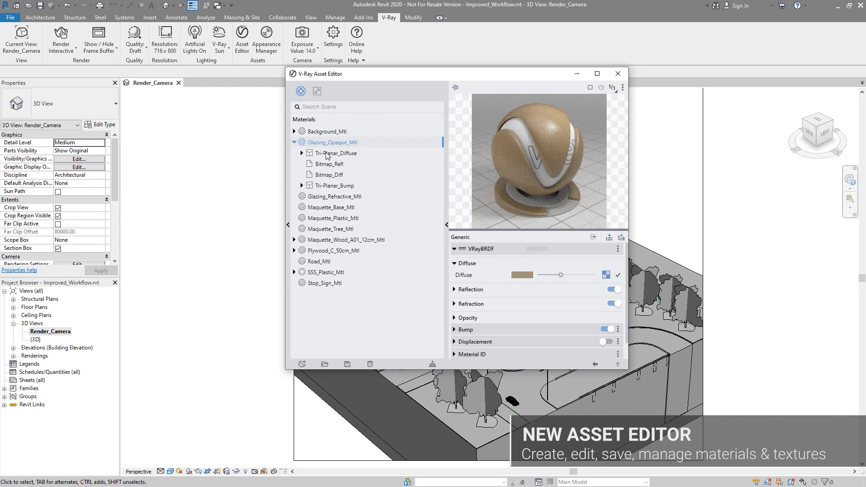
left_click(336, 153)
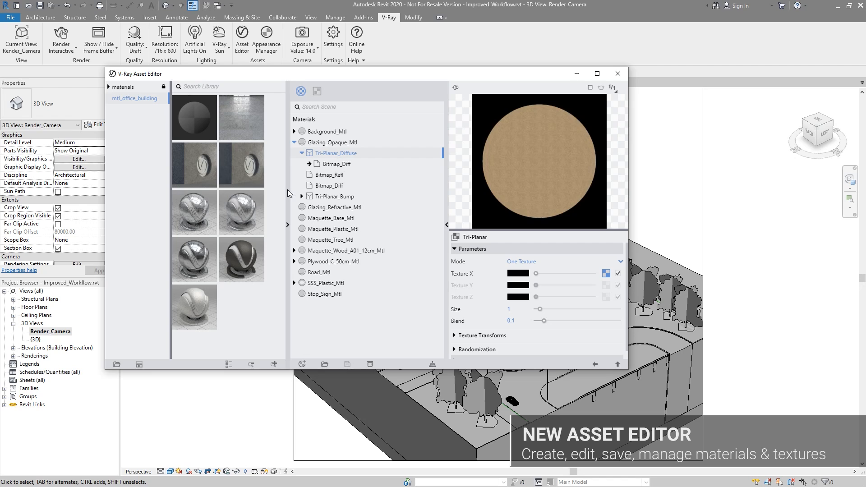
left_click(346, 364)
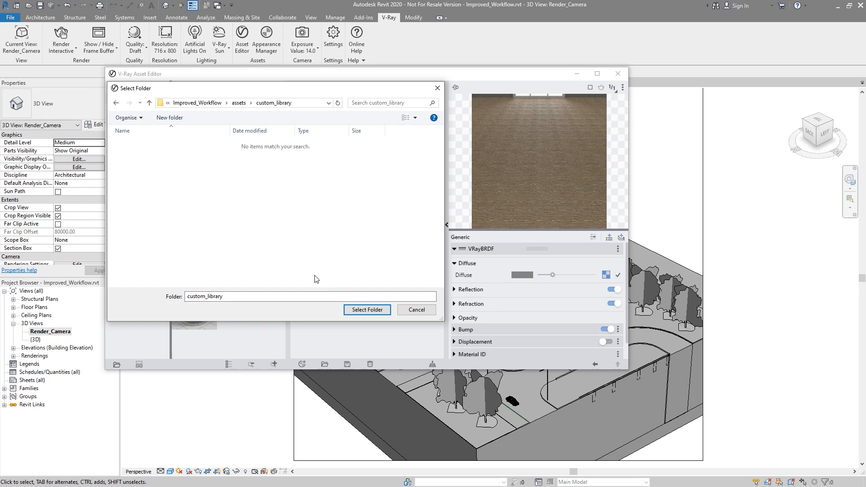
left_click(367, 310)
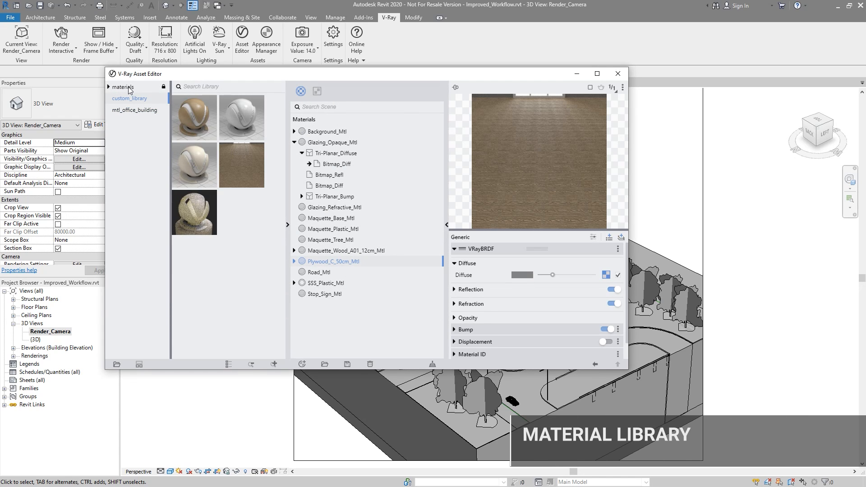
Add the blue Toon_02 Diagrammatic material with its Toon_02_Base to the scene and show the Appearance Manager
left_click(123, 86)
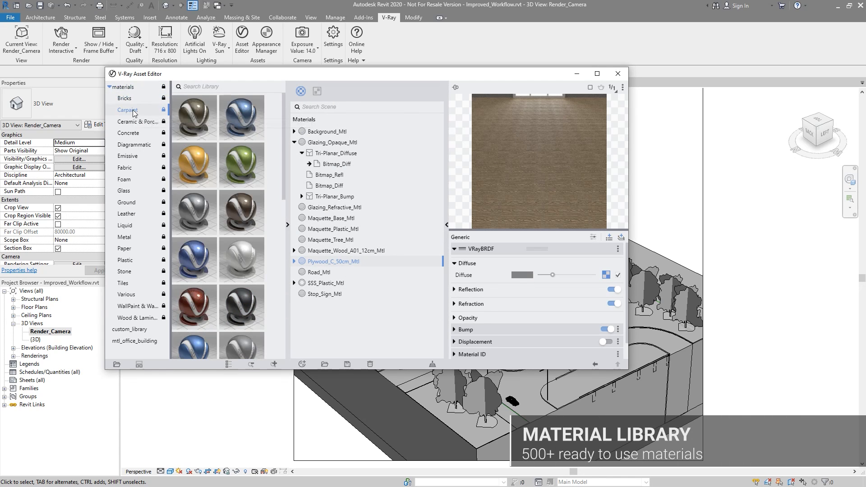
left_click(133, 145)
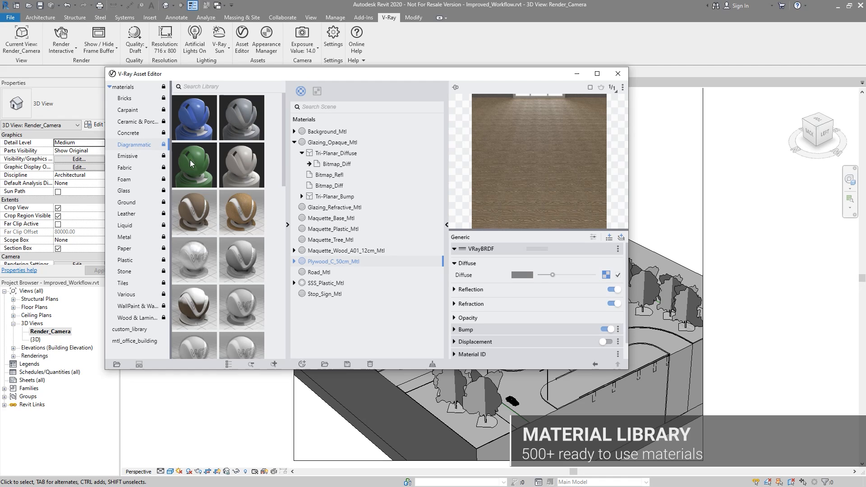
scroll("down", 3)
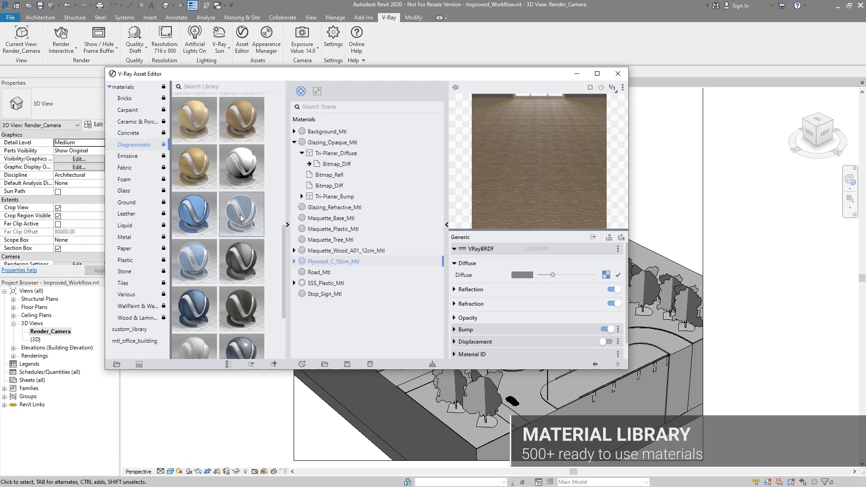
left_click(320, 305)
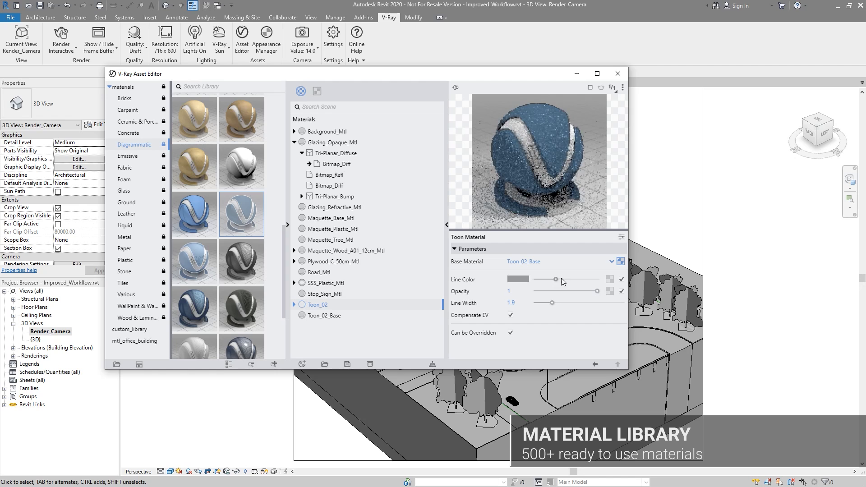
left_click(326, 315)
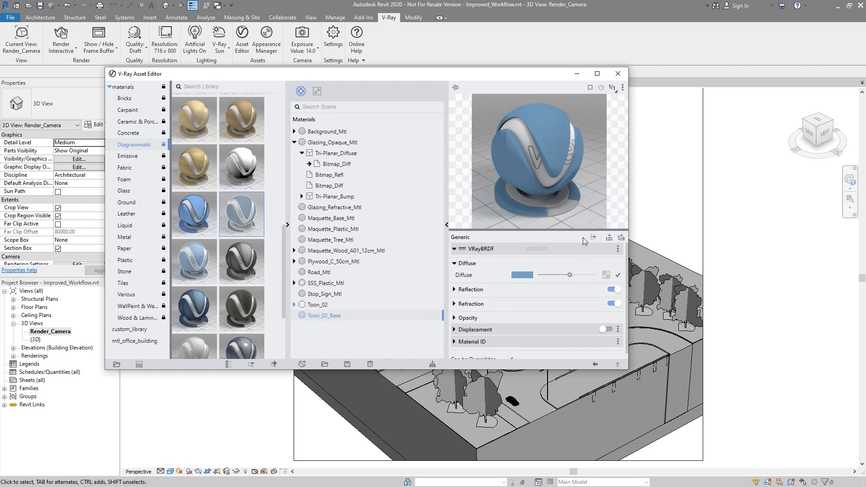
left_click(266, 33)
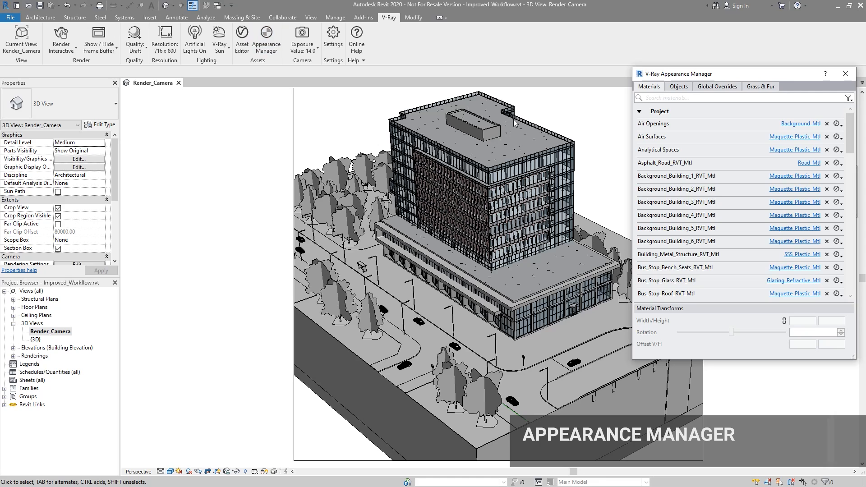
Override opaque and transparent materials with Toon_02 during an interactive render, then clear both overrides
left_click(800, 123)
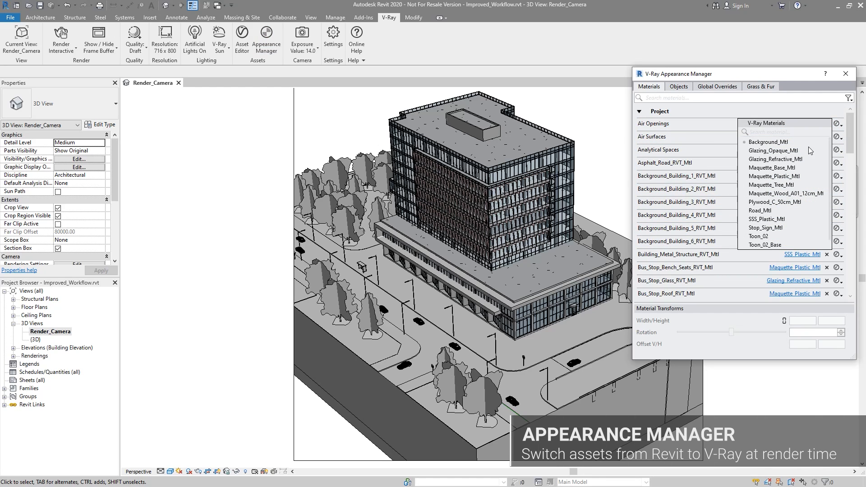
left_click(716, 86)
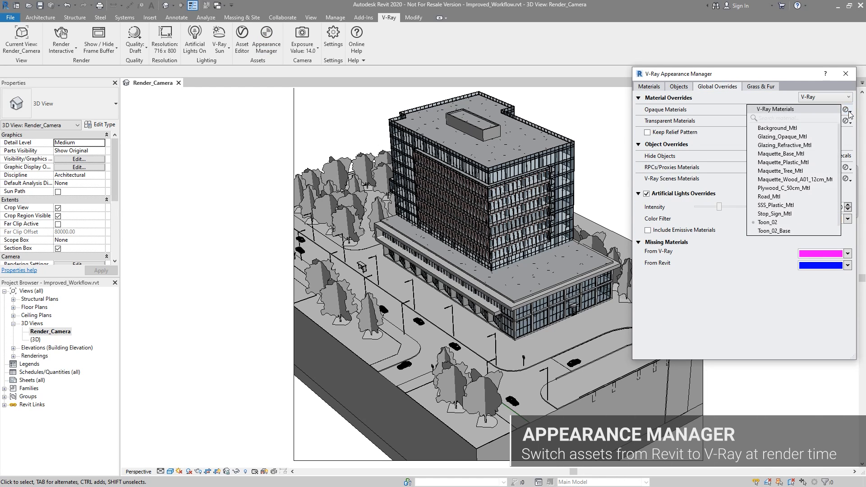
left_click(767, 222)
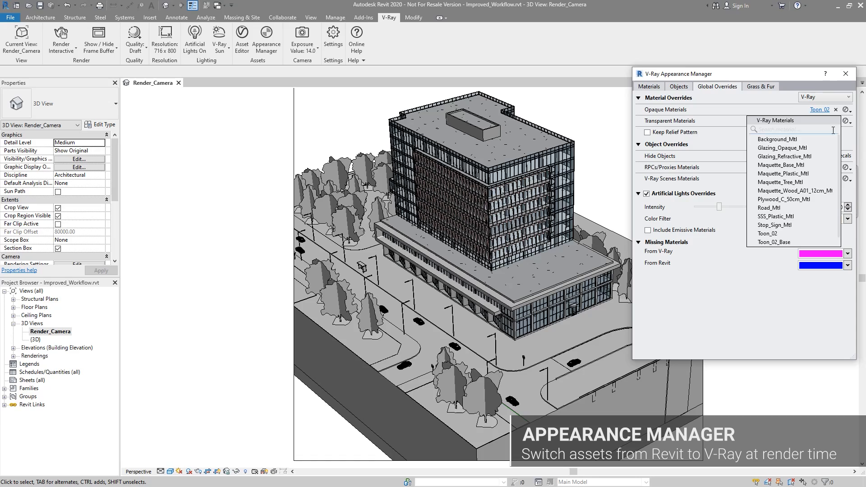
left_click(60, 37)
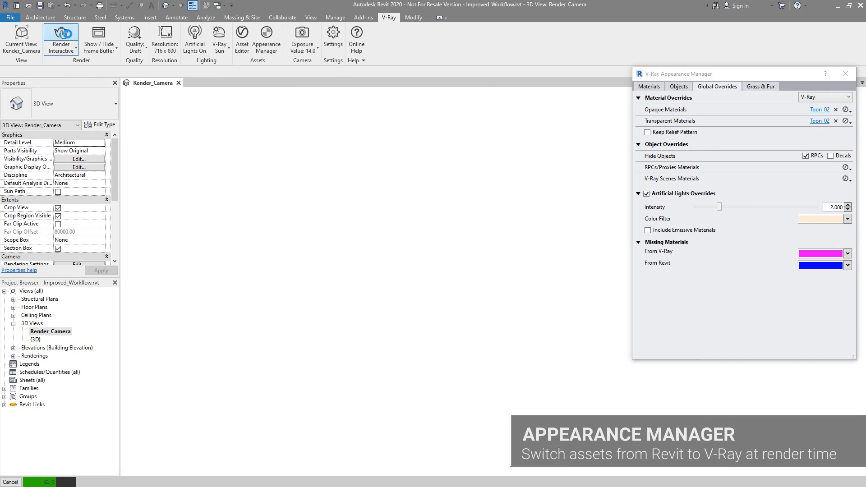
left_click(61, 35)
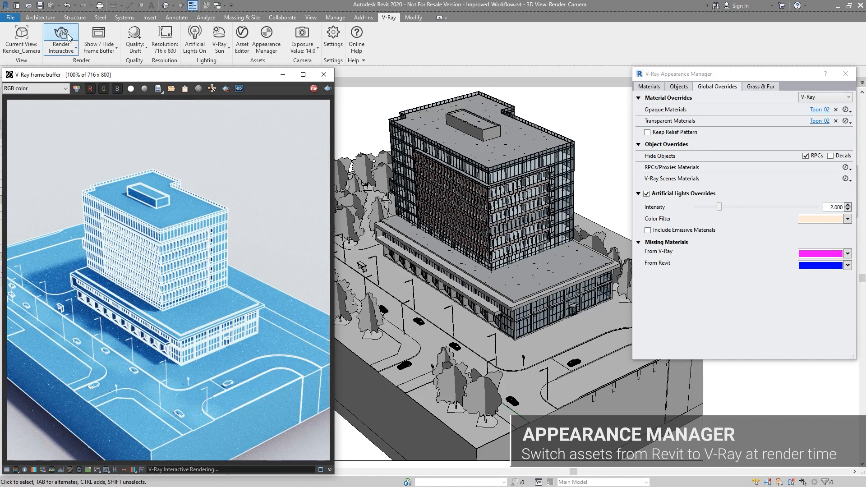
left_click(836, 109)
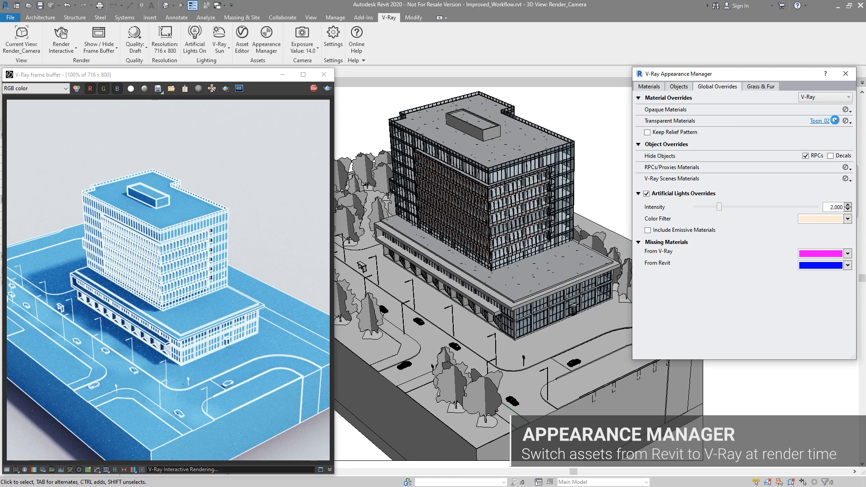
left_click(834, 120)
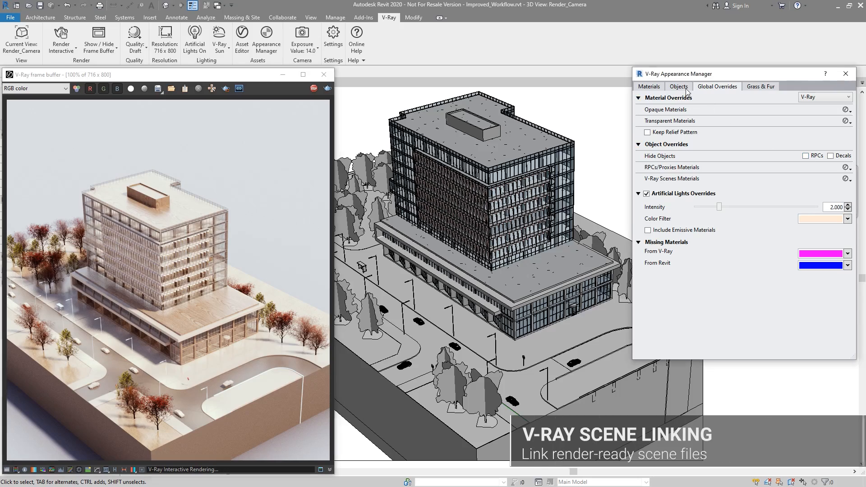
Replace the Maquette_Tree_03 planting with the linked Maquette_Tree_03.vrscene proxy file
left_click(678, 86)
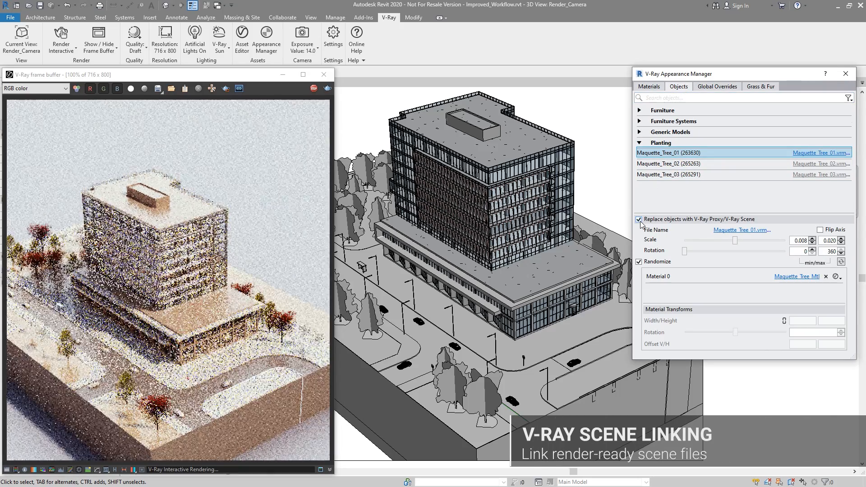
left_click(669, 163)
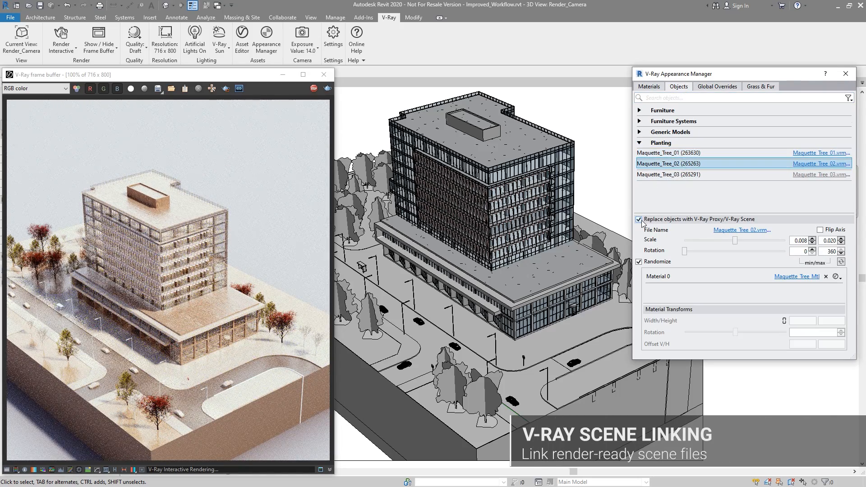
left_click(669, 174)
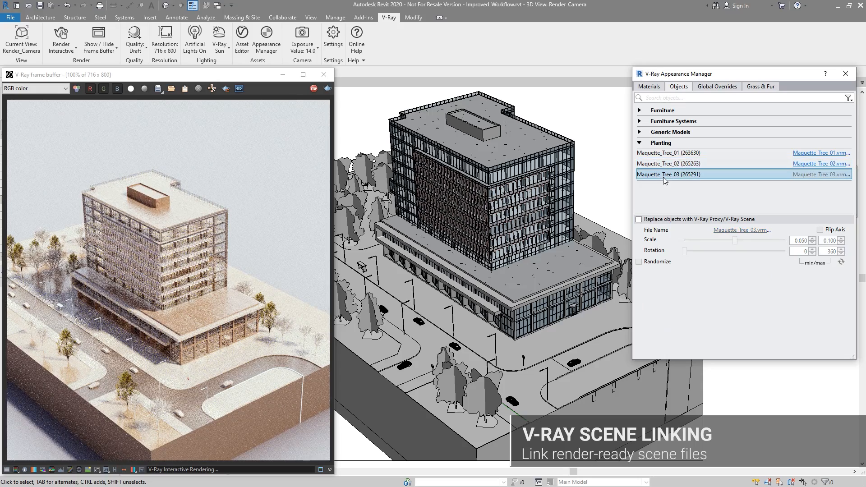
left_click(639, 219)
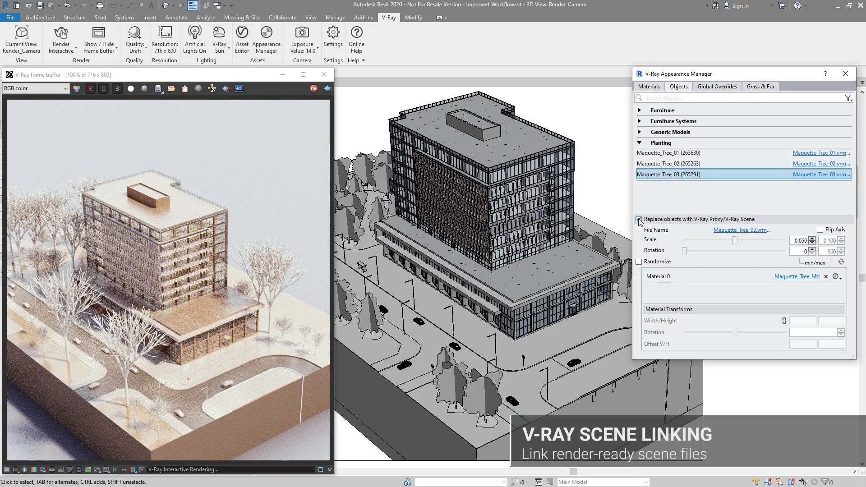
left_click(741, 230)
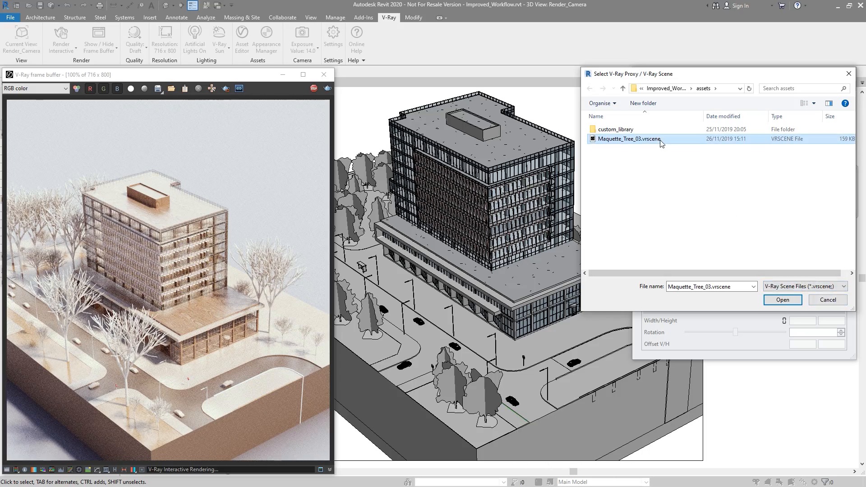
left_click(782, 300)
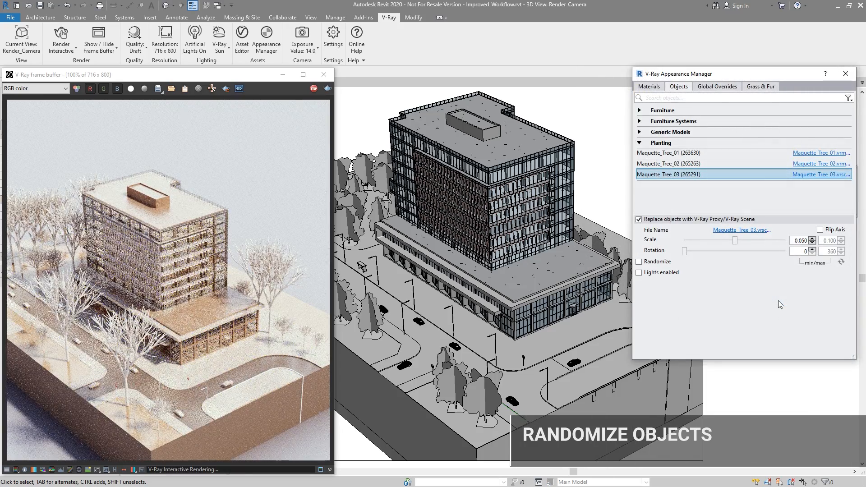
Randomize the trees' scale (0.008–0.020) and 0–360 rotation
left_click(639, 262)
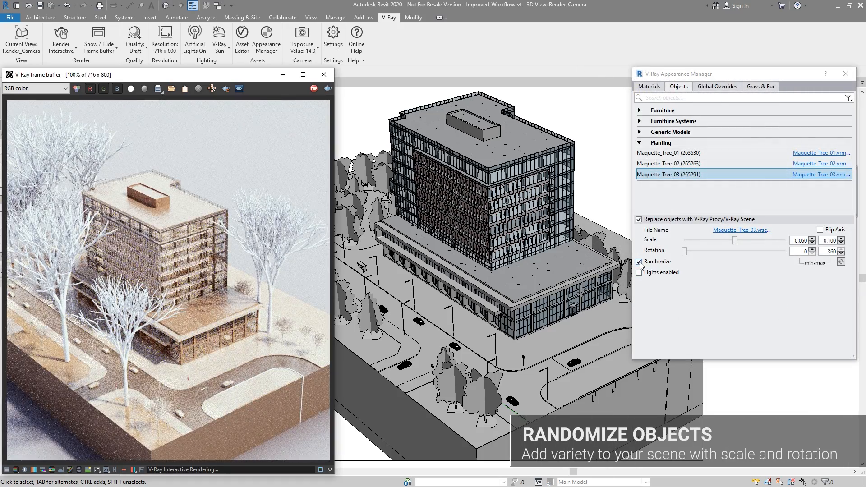
triple_click(799, 241)
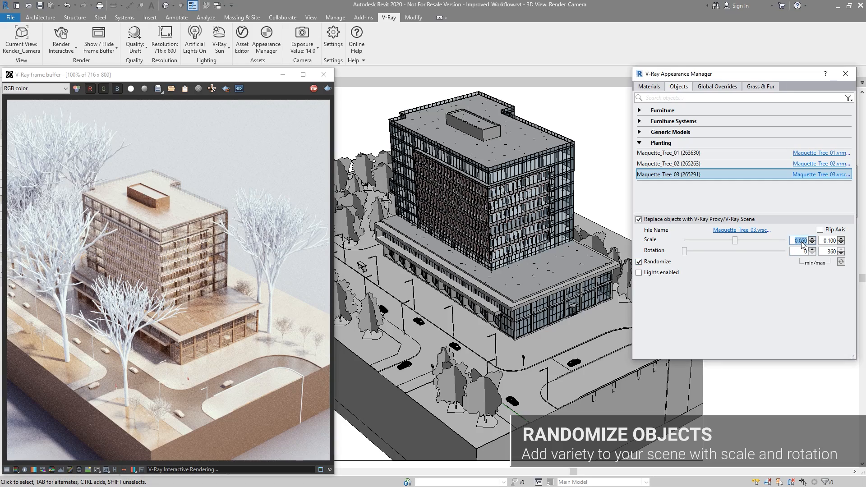
left_click(812, 241)
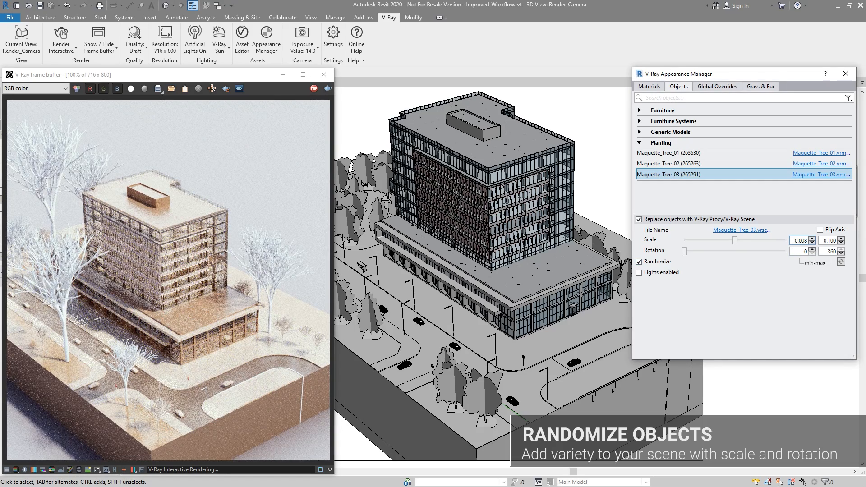
triple_click(829, 241)
type("0.020")
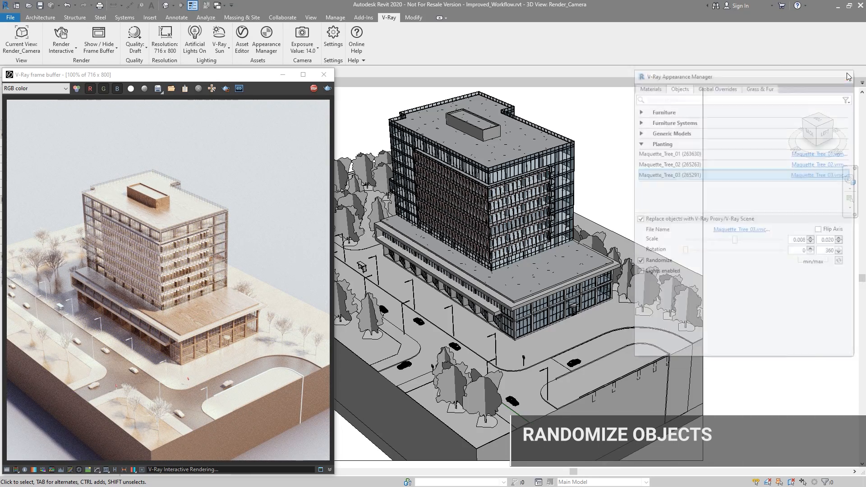
Set camera defocus and pick the depth-of-field focus point in the model
left_click(302, 39)
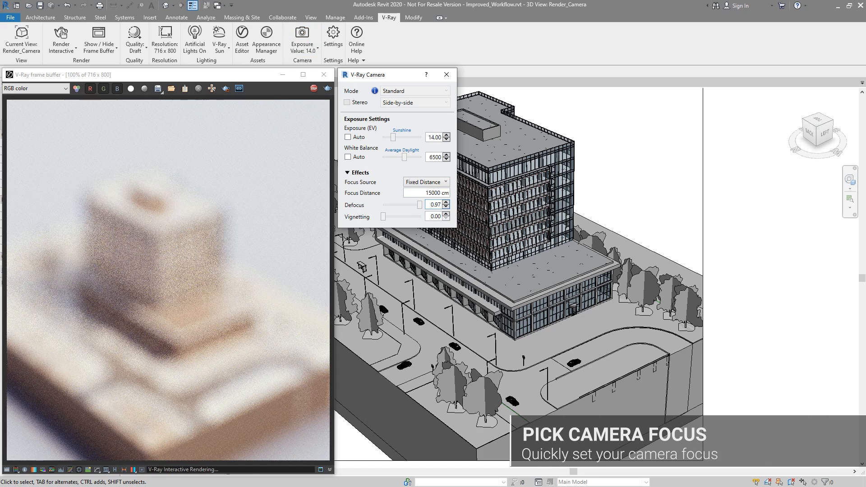
left_click(302, 35)
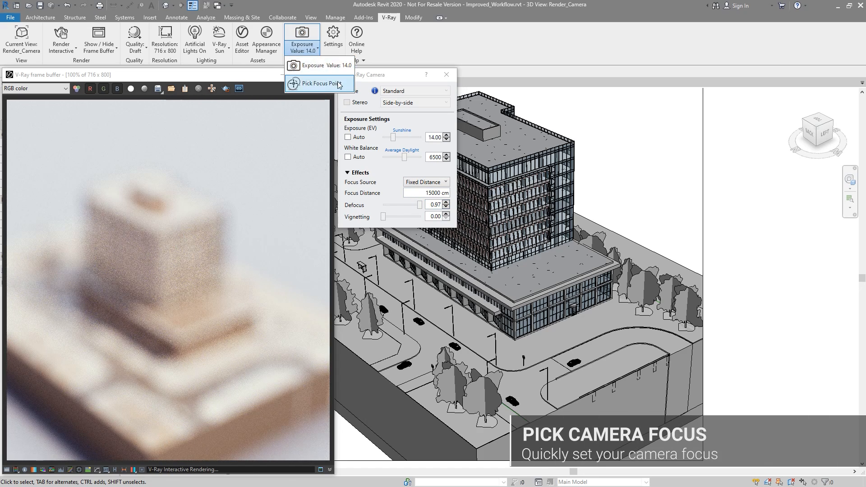
left_click(511, 386)
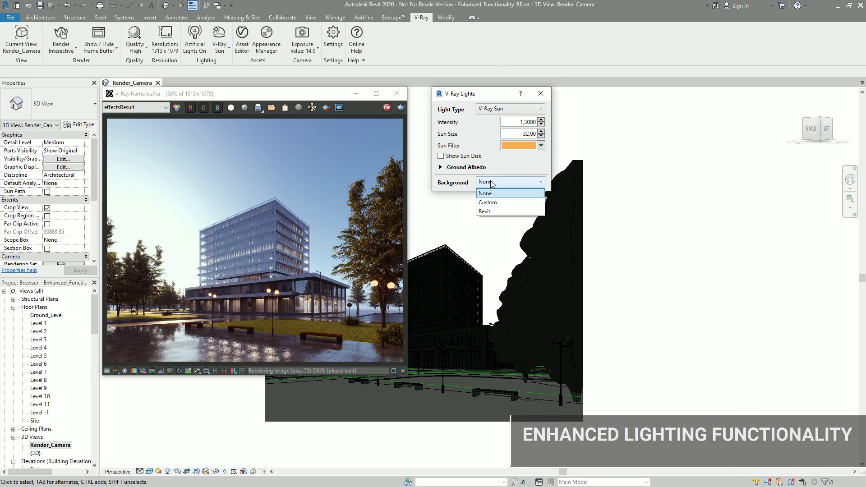
Choose a Background setting for the V-Ray Sun light
left_click(487, 211)
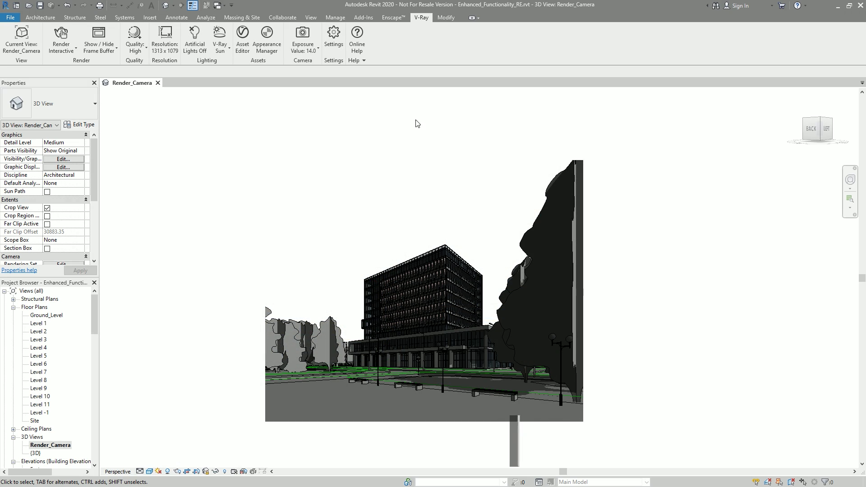
Enable the Dirt Extra Texture and Lighting Analysis channels and start an interactive render
left_click(333, 37)
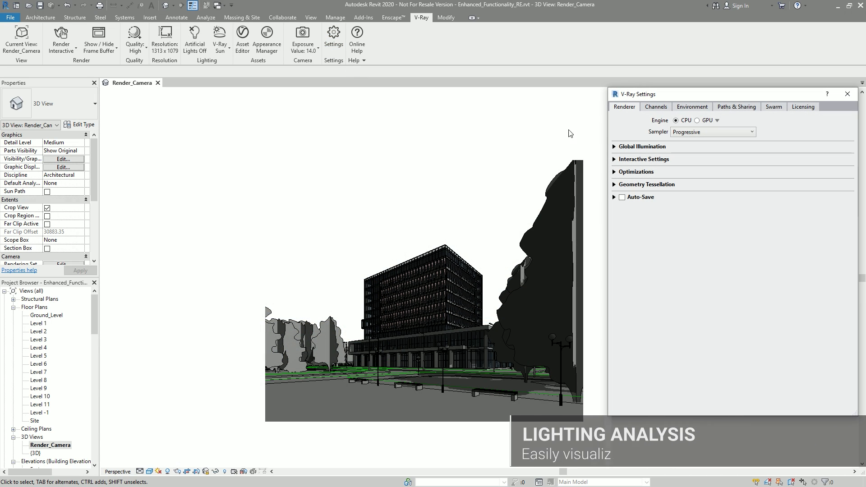
left_click(655, 106)
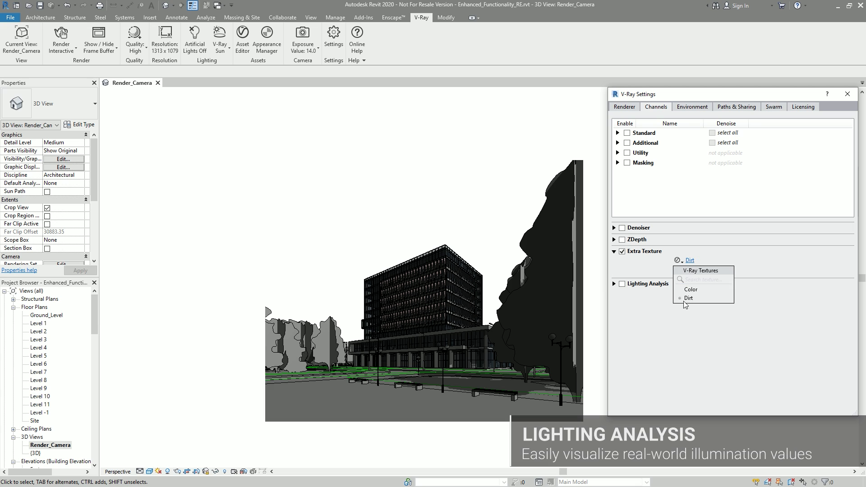
left_click(622, 283)
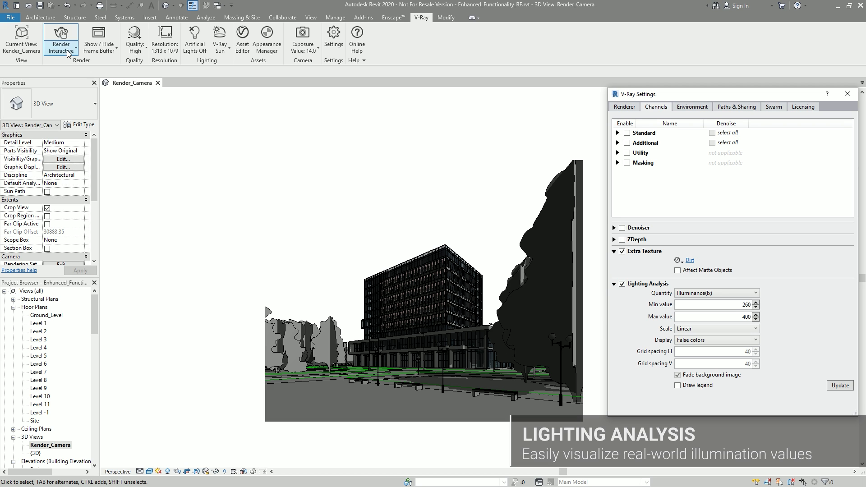
left_click(60, 33)
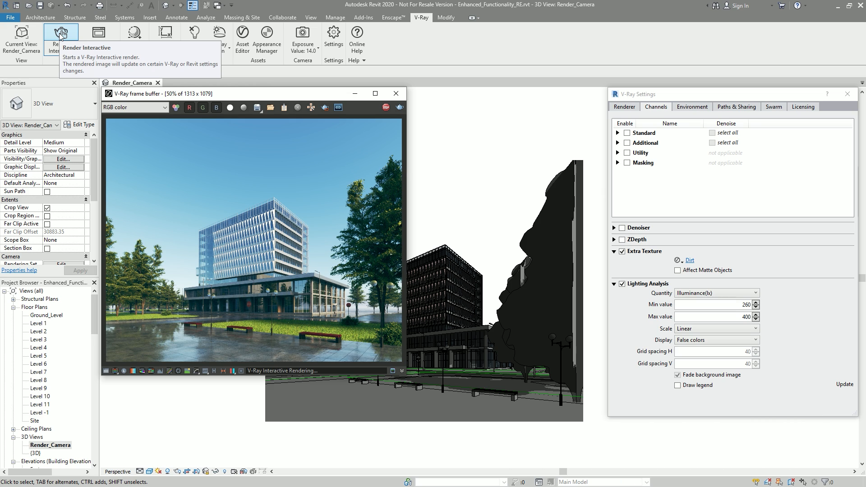
View the Extra Texture and Lighting Analysis channels, with illuminance max 80000 shown as a grid overlay
left_click(134, 108)
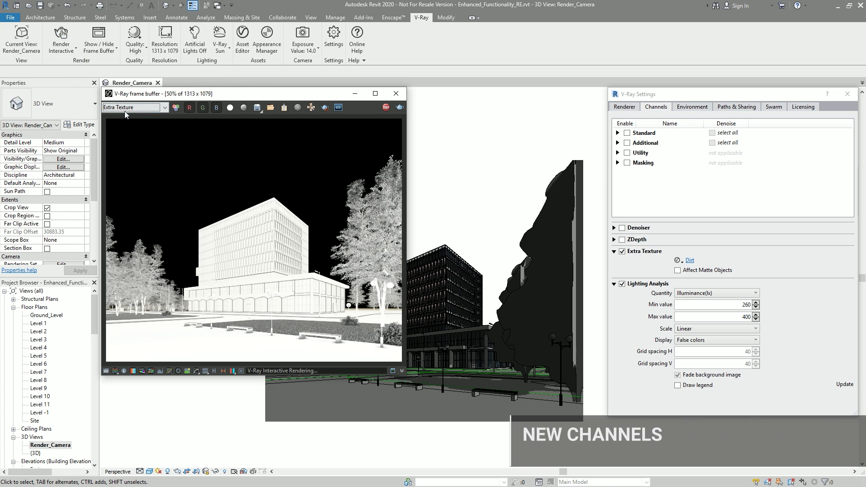
left_click(132, 107)
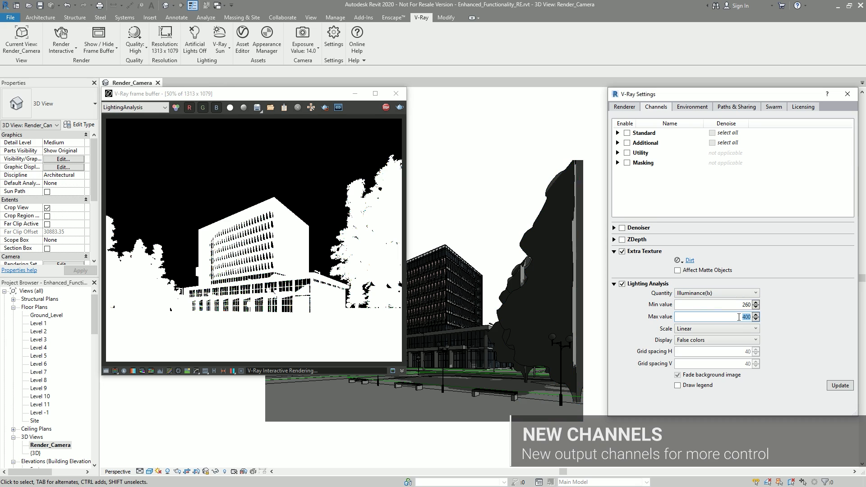
left_click(839, 386)
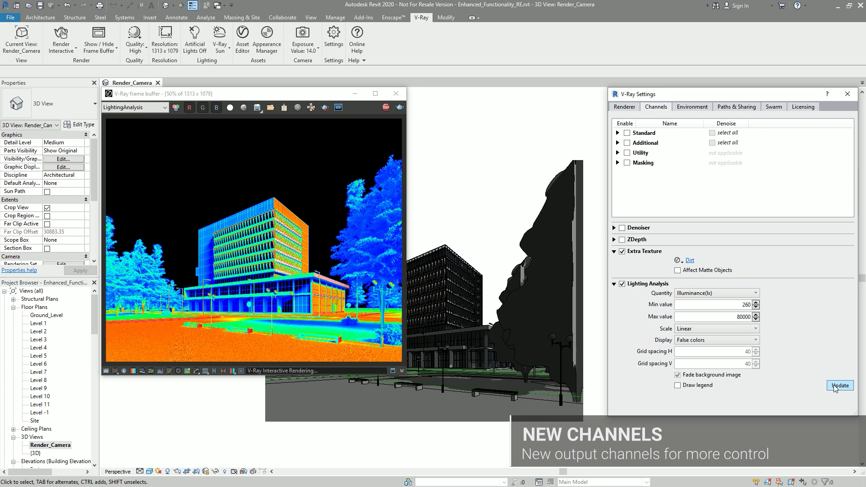
left_click(716, 340)
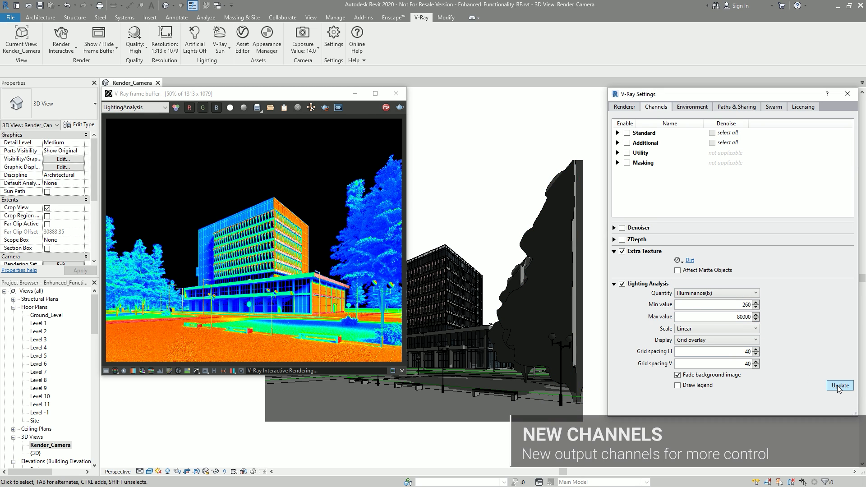
left_click(678, 385)
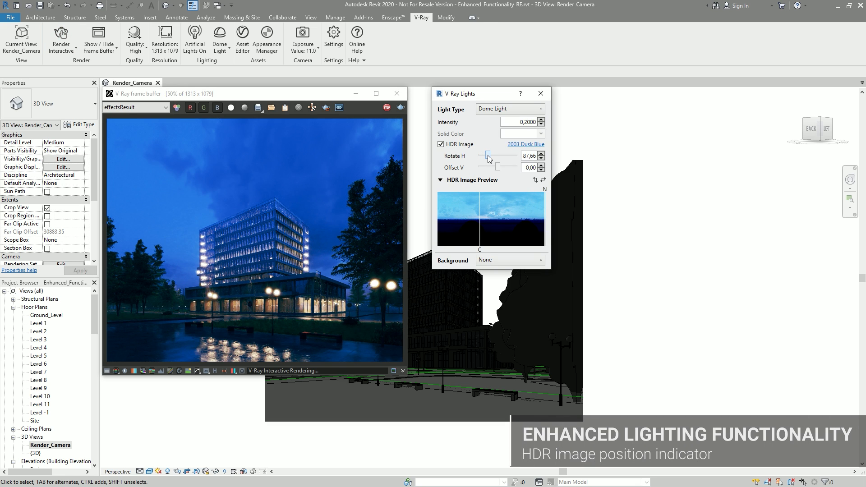
Set the Dusk Blue HDR dome light's Rotate H to about 87.66
triple_click(527, 156)
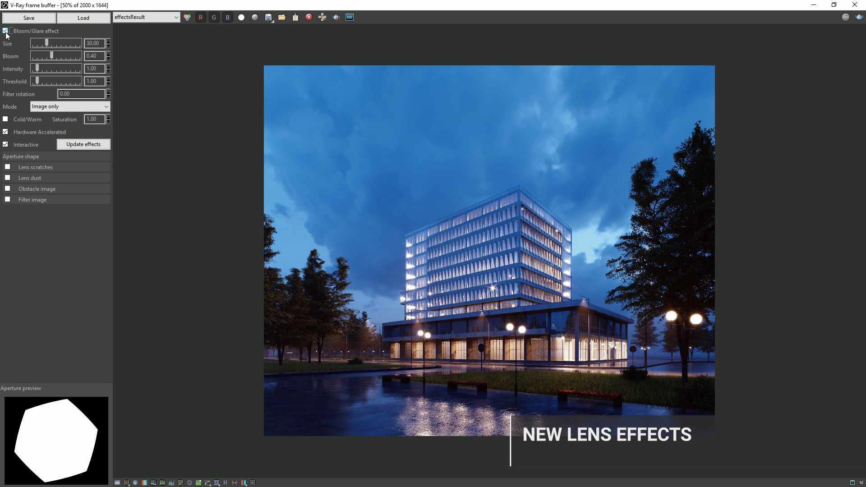
Enlarge the glare size and enable hexagonal lens scratches and square lens dust
left_click_drag(47, 43, 71, 43)
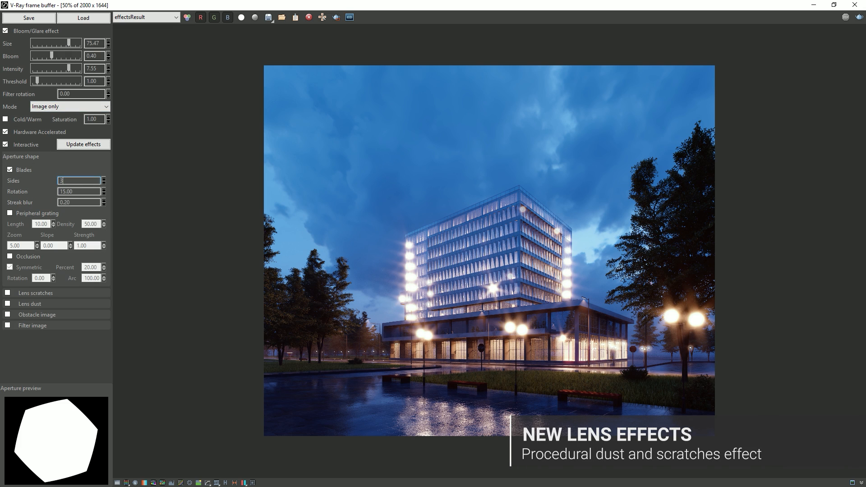
left_click(8, 294)
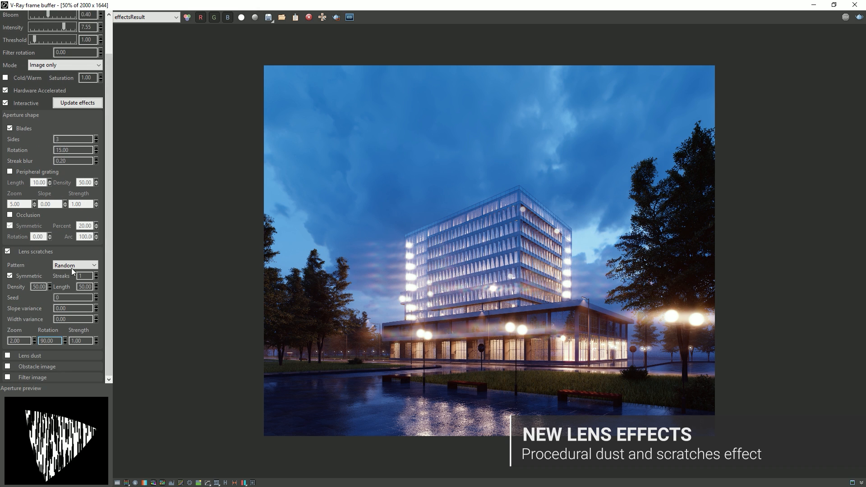
left_click(74, 264)
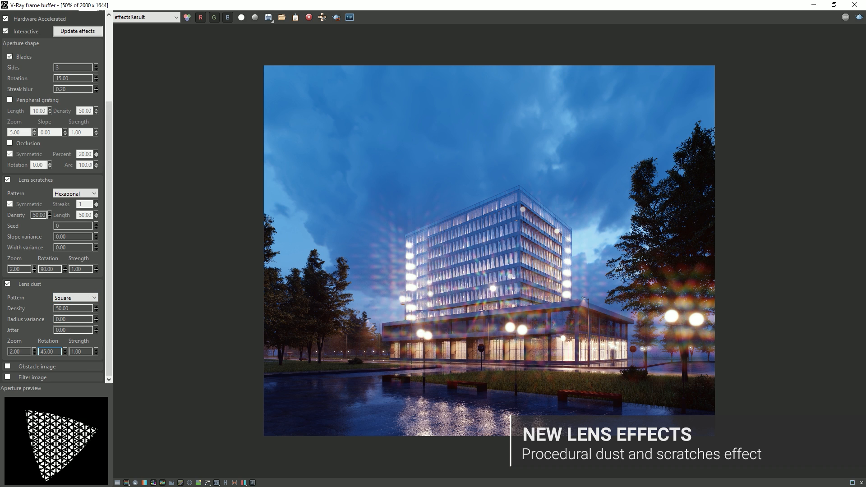
left_click(268, 17)
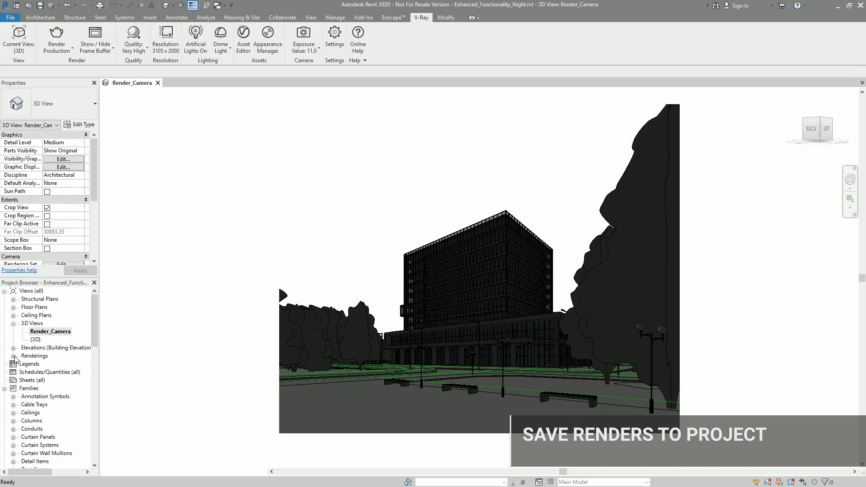
Expand Renderings in the Project Browser toward the Exterior_Camera_Integration view
double_click(56, 363)
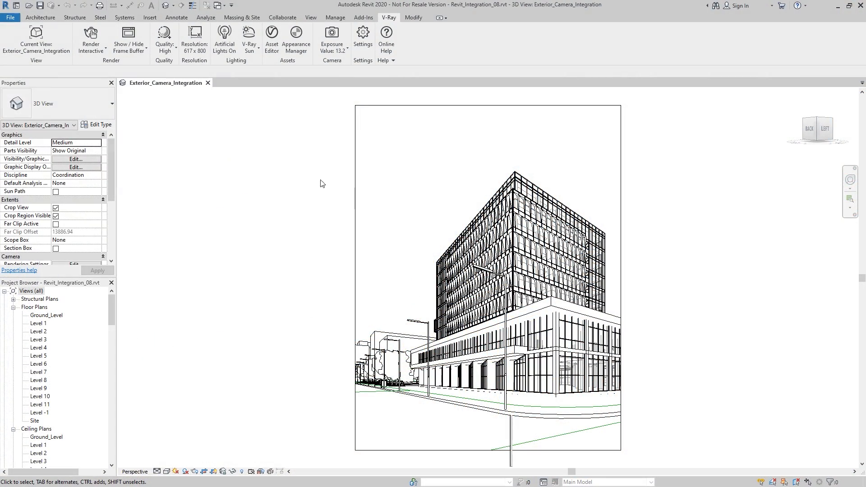
Start an interactive render of the exterior camera and bring up the V-Ray settings
left_click(90, 36)
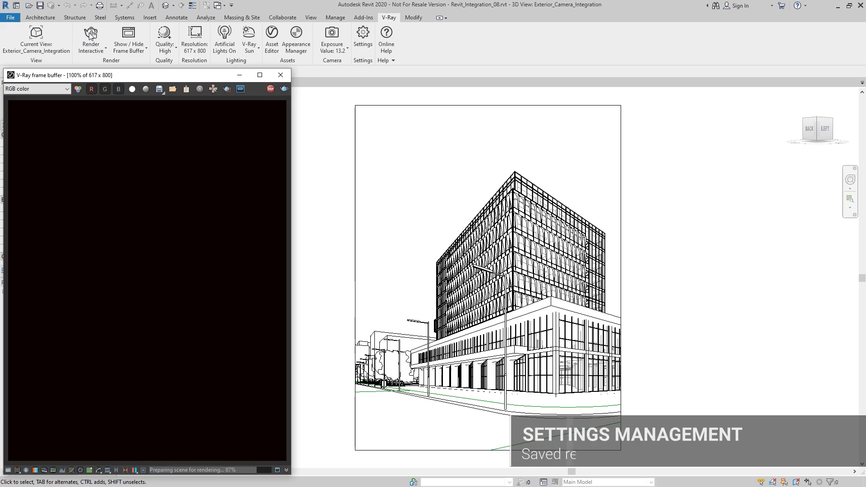
left_click(90, 39)
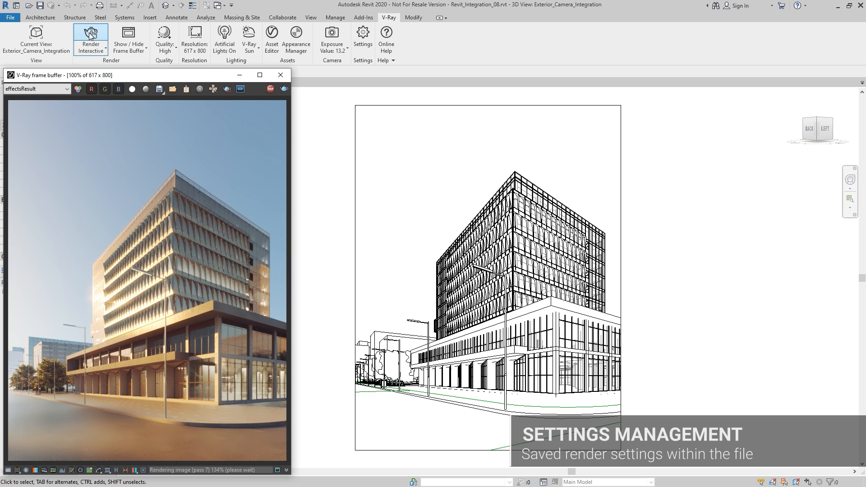
left_click(362, 39)
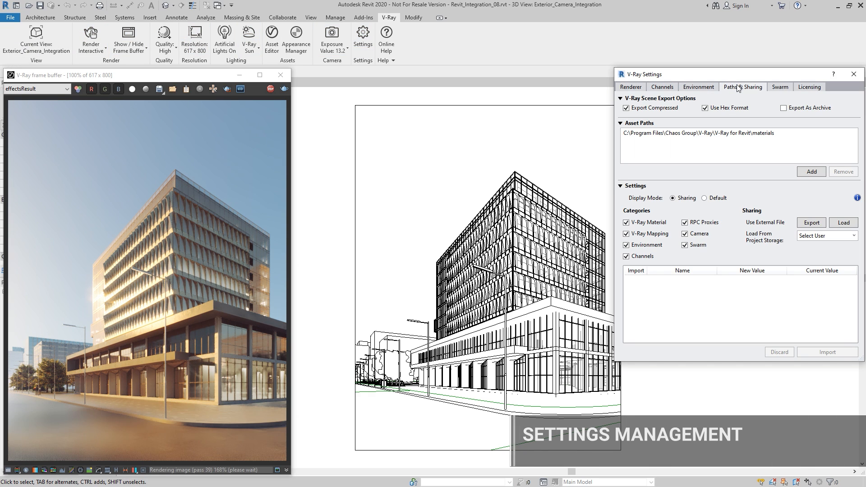
Import the render settings saved in project storage via Paths & Sharing, giving the render its dusk sky and exposure
left_click(852, 236)
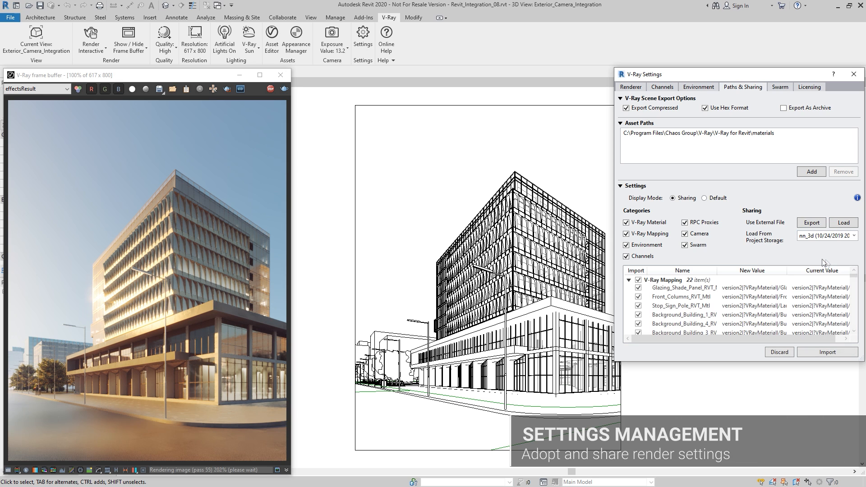
left_click(827, 351)
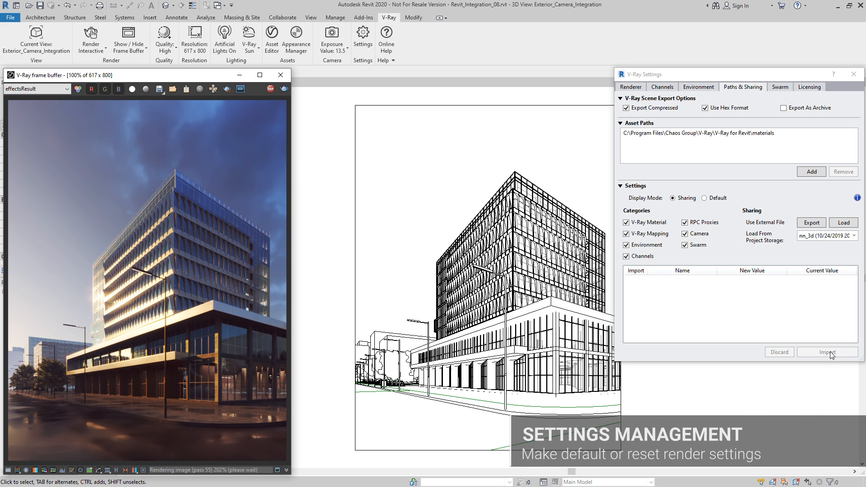
left_click(705, 198)
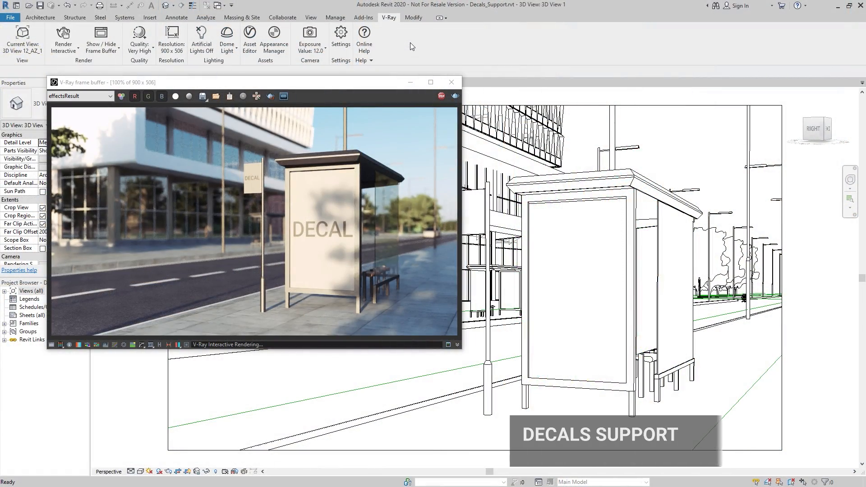
Place an image decal type on the bus-shelter panel from the Insert tools and confirm the Decal Types dialog
left_click(149, 17)
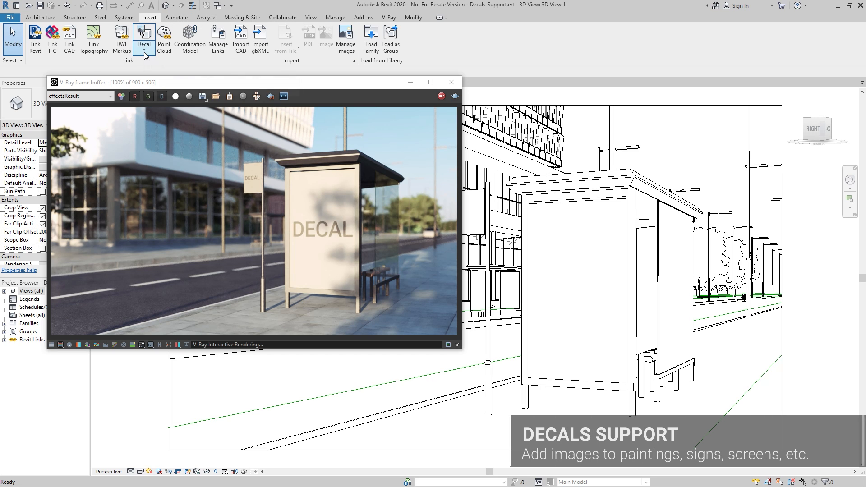
left_click(143, 37)
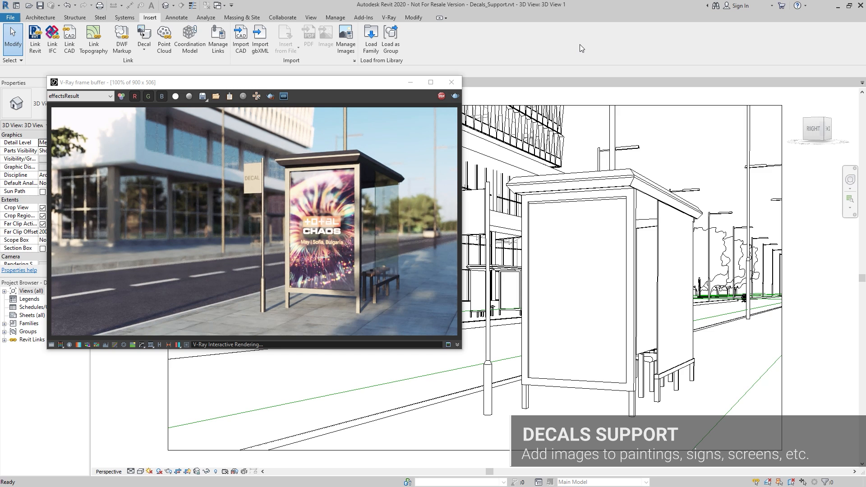
left_click(144, 36)
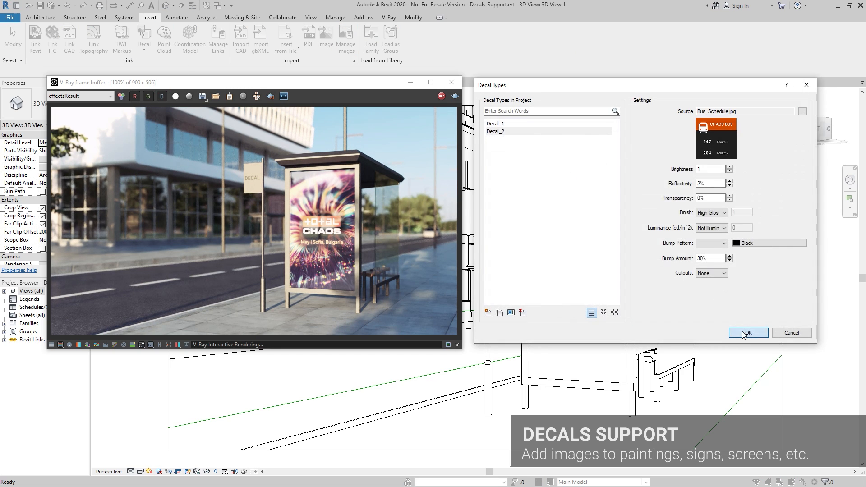
left_click(747, 333)
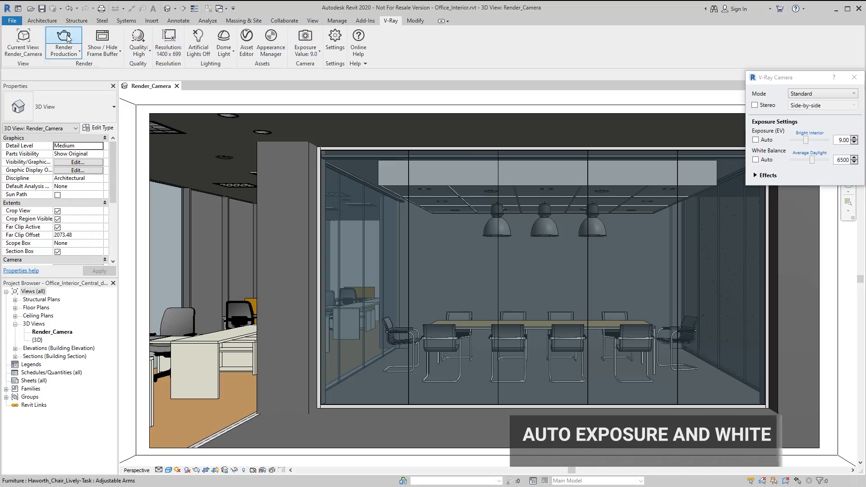
Render the meeting room, switch Exposure (EV) to Auto in the V-Ray Camera panel, and re-render
left_click(64, 42)
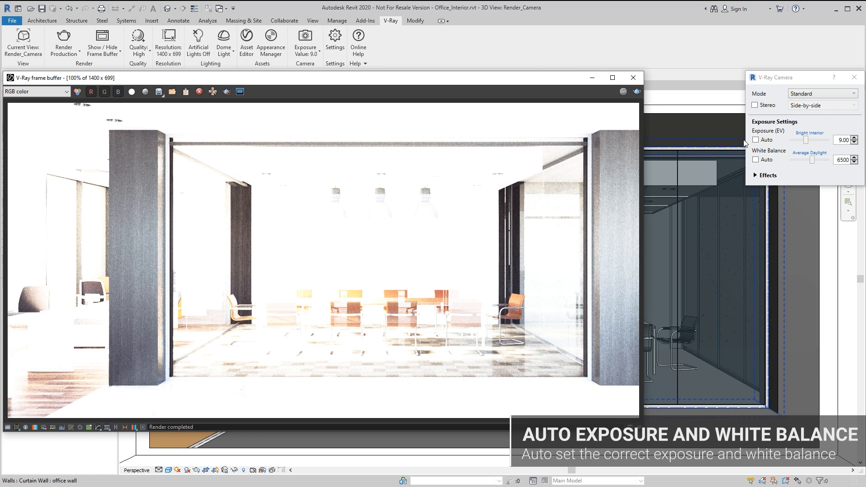
left_click(756, 140)
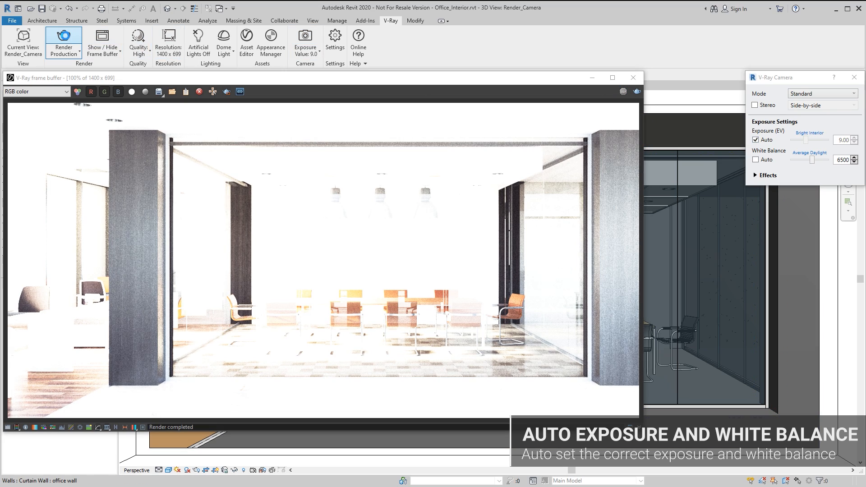
left_click(63, 43)
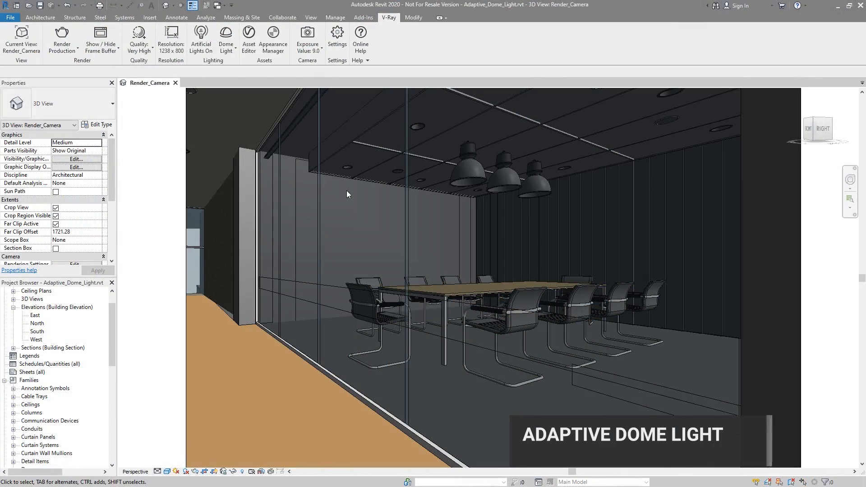
Expand Global Illumination and Optimizations in V-Ray Settings to confirm Adaptive Dome Light is enabled
left_click(337, 39)
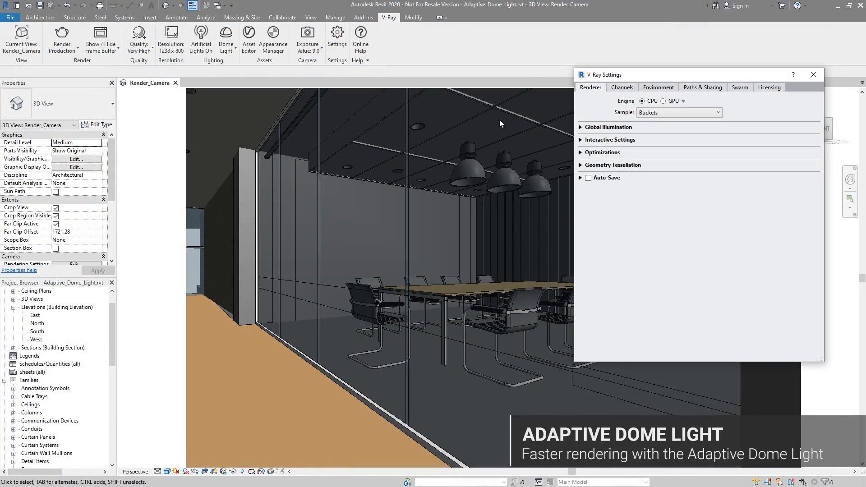
left_click(606, 127)
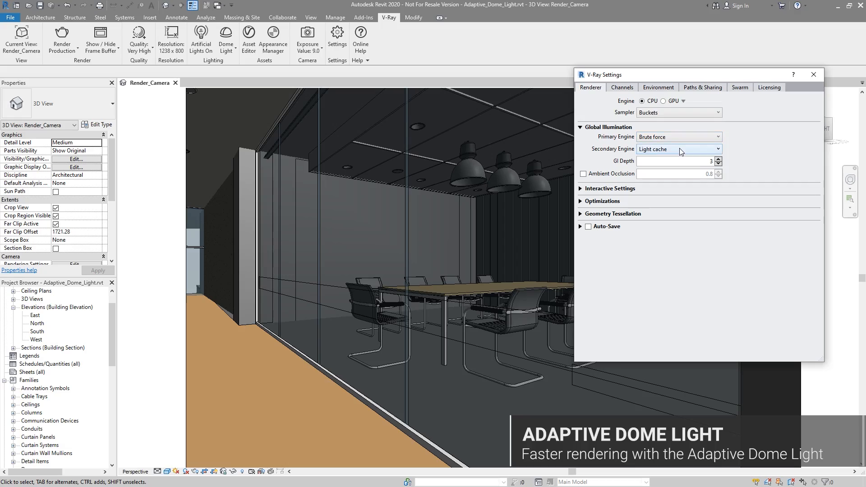
left_click(603, 200)
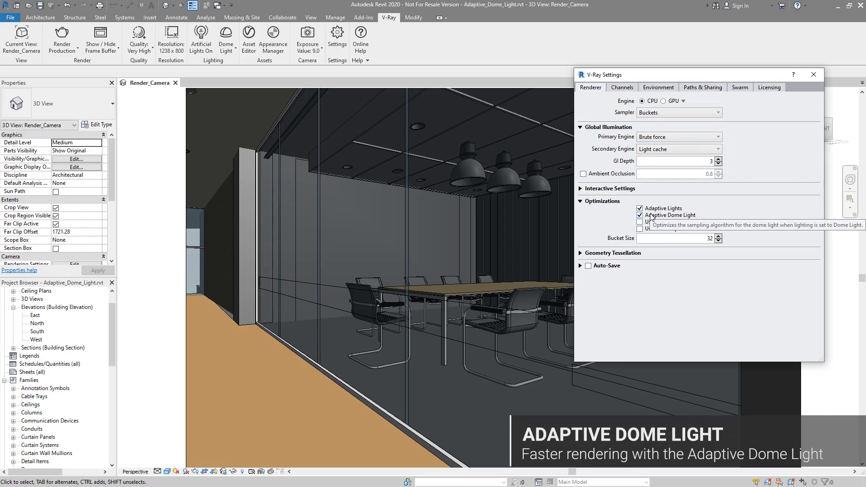
Run a production render of the meeting room with the Adaptive Dome Light optimization
left_click(62, 39)
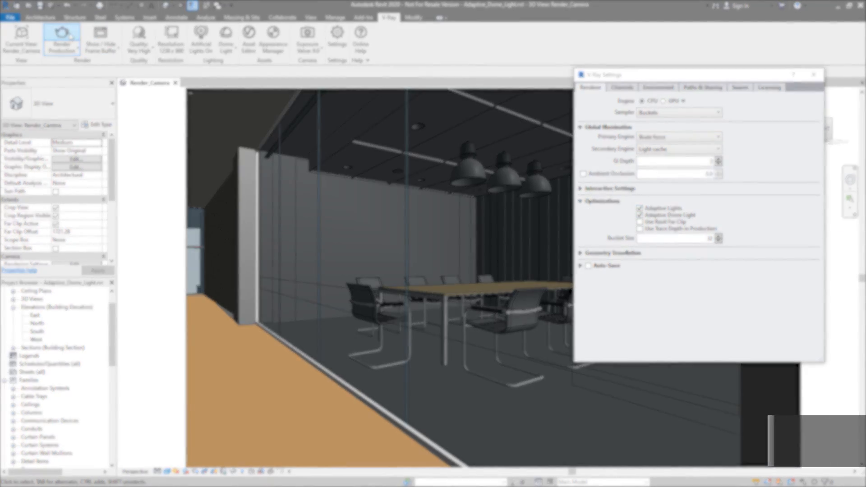
left_click(61, 37)
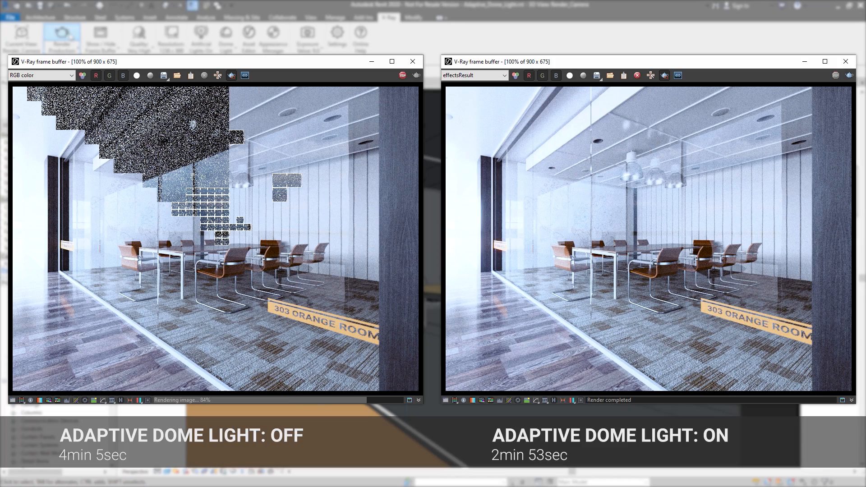
left_click(412, 62)
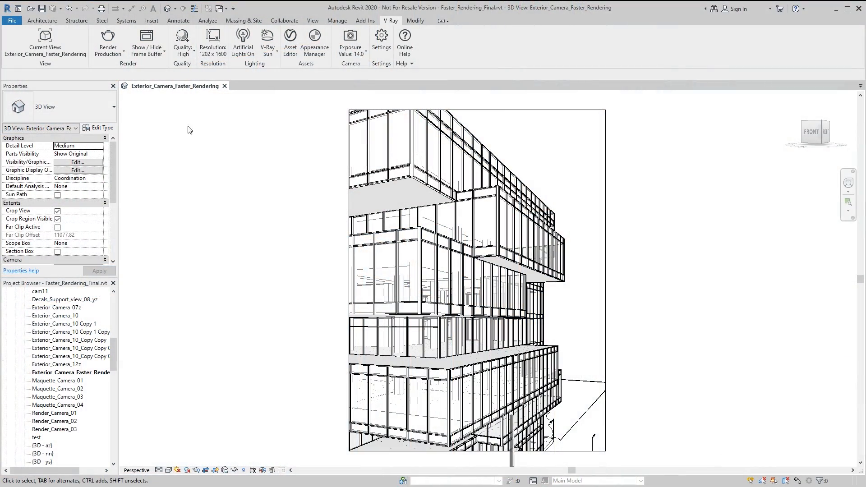
left_click(108, 38)
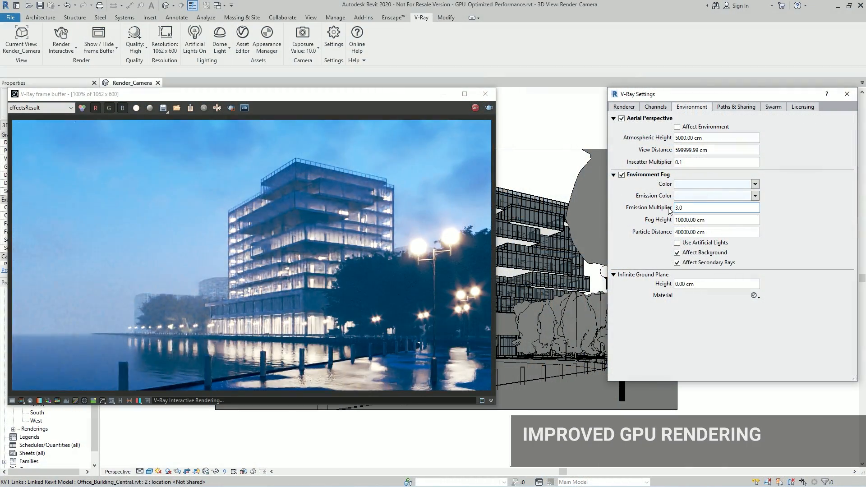
Set the fog Particle Distance to 13000 cm, stop the interactive render, and switch the Renderer sampler to Buckets
left_click(677, 242)
type("13000")
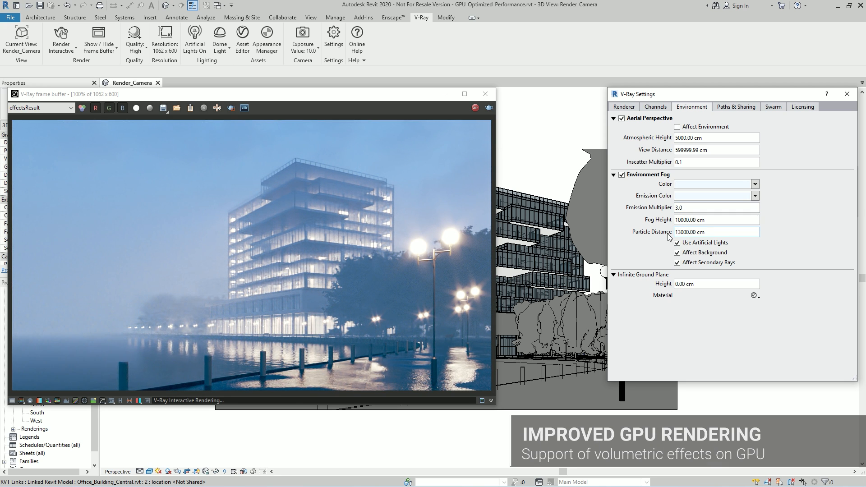
mouse_move(588, 231)
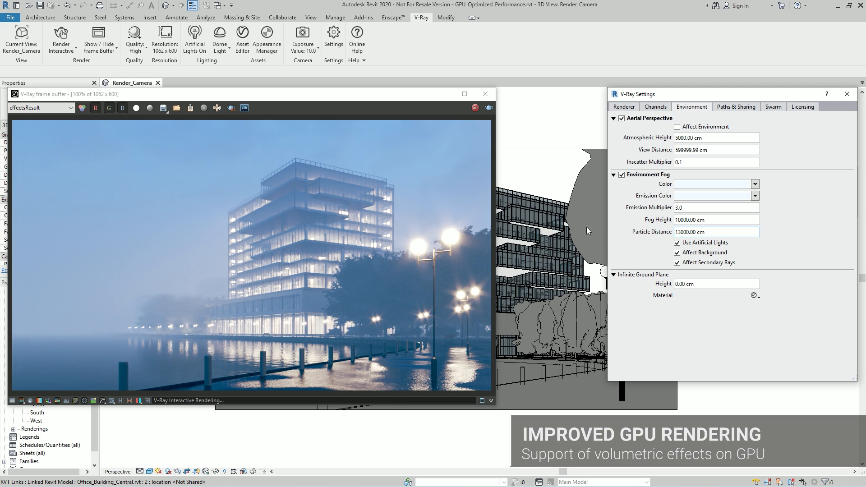
mouse_move(474, 108)
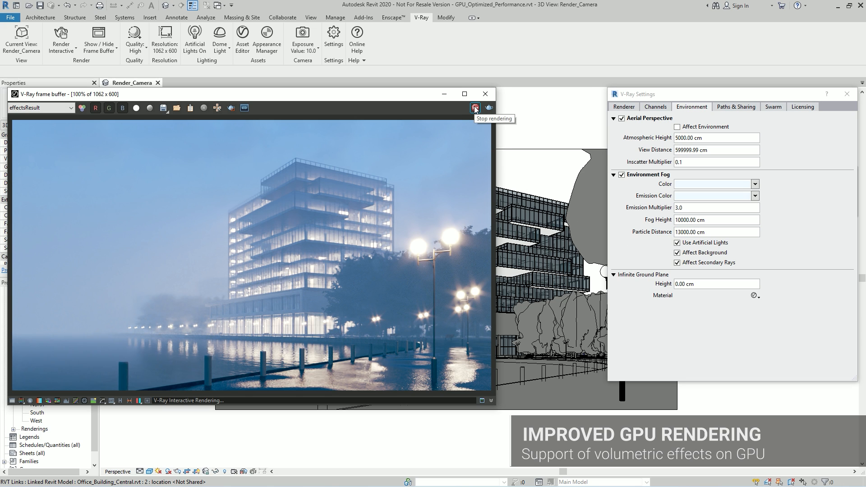
left_click(623, 107)
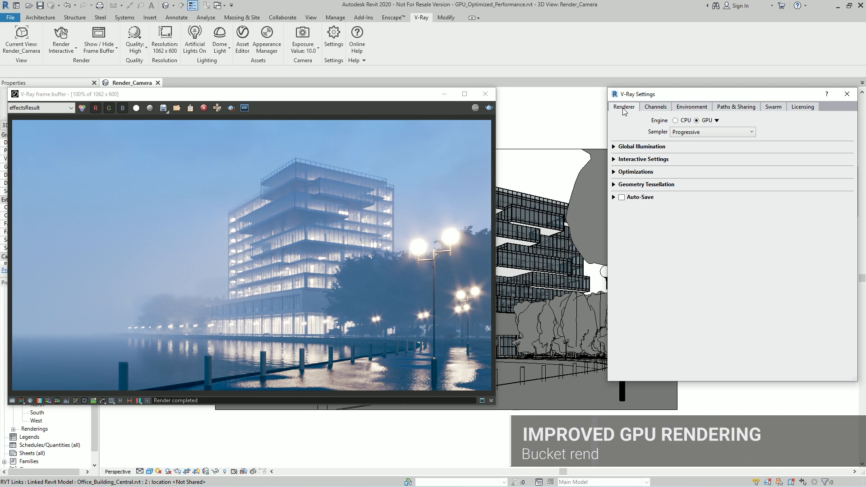
left_click(711, 131)
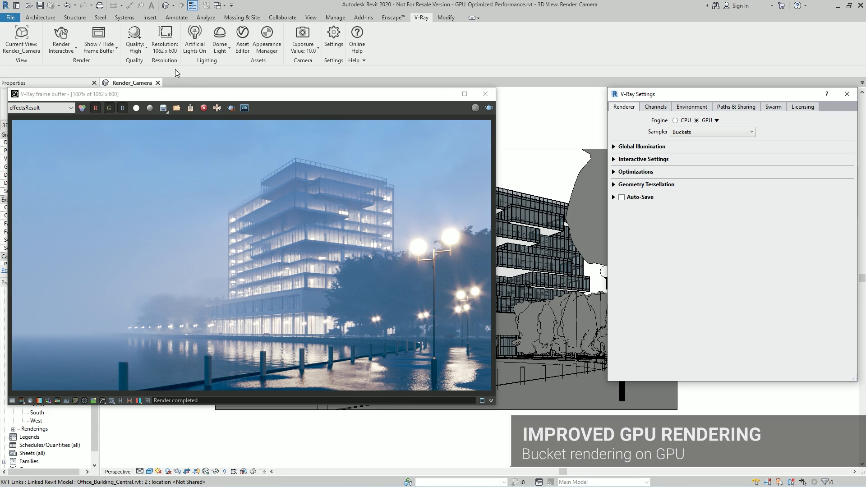
left_click(62, 39)
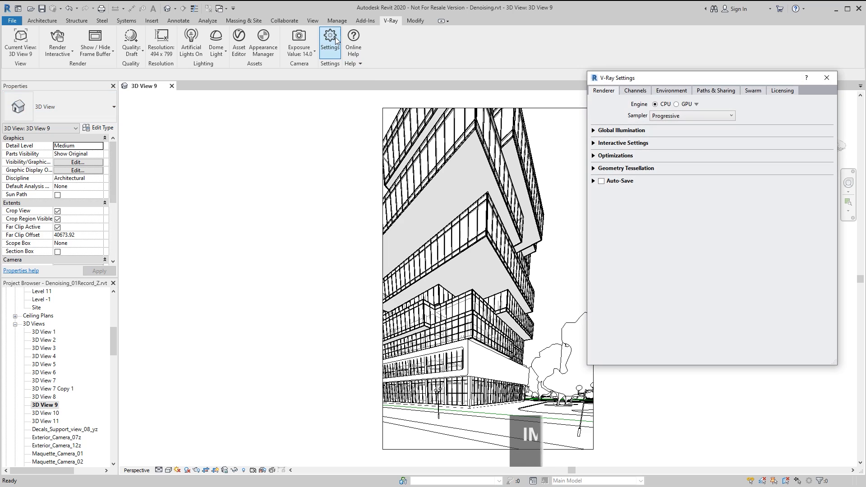
Enable the Denoiser on all Standard and Additional render channels and preview with an interactive render
left_click(634, 90)
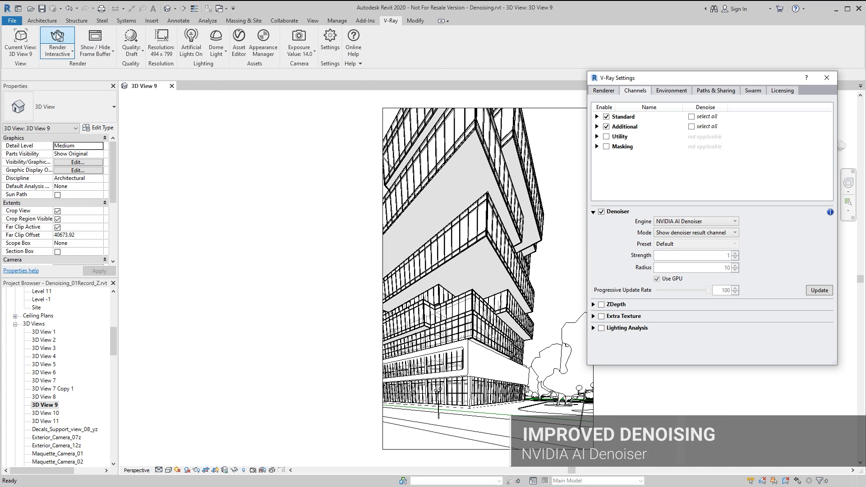
left_click(57, 44)
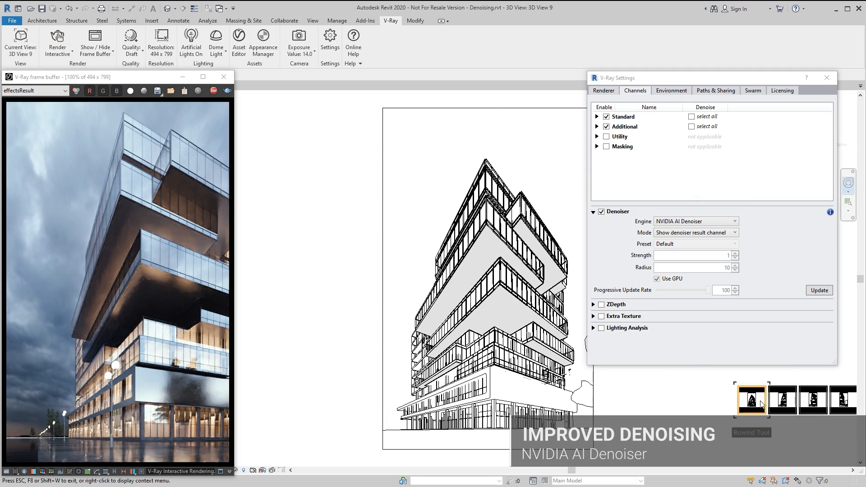
left_click(751, 400)
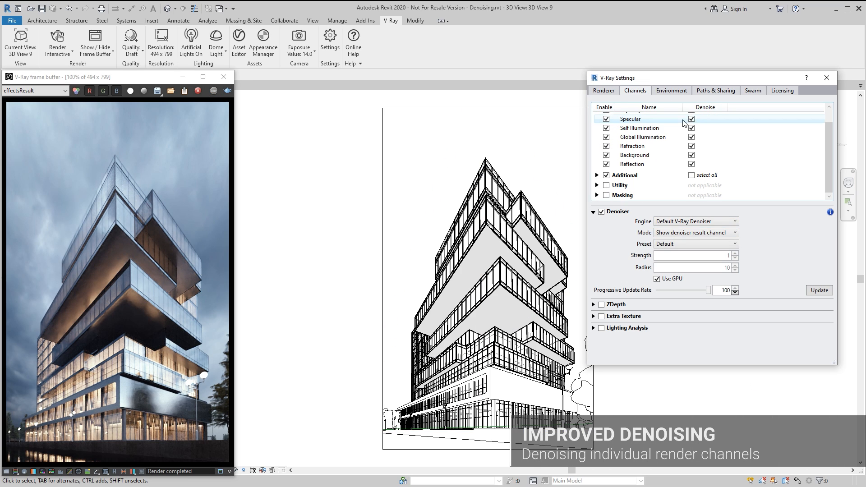
Run a production render and view the denoised Global Illumination channel in the frame buffer
left_click(56, 43)
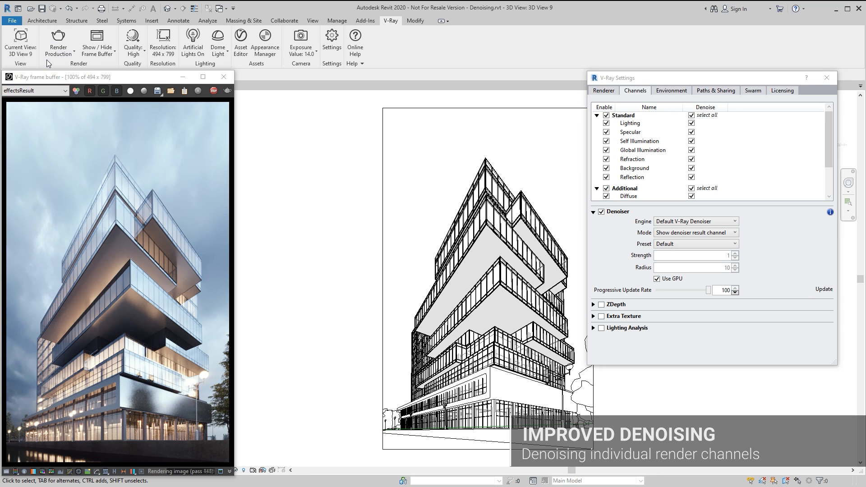
left_click(34, 90)
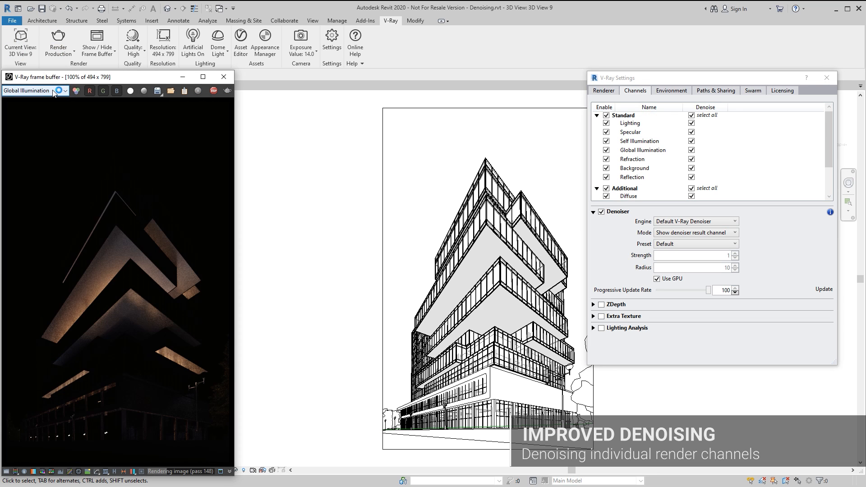